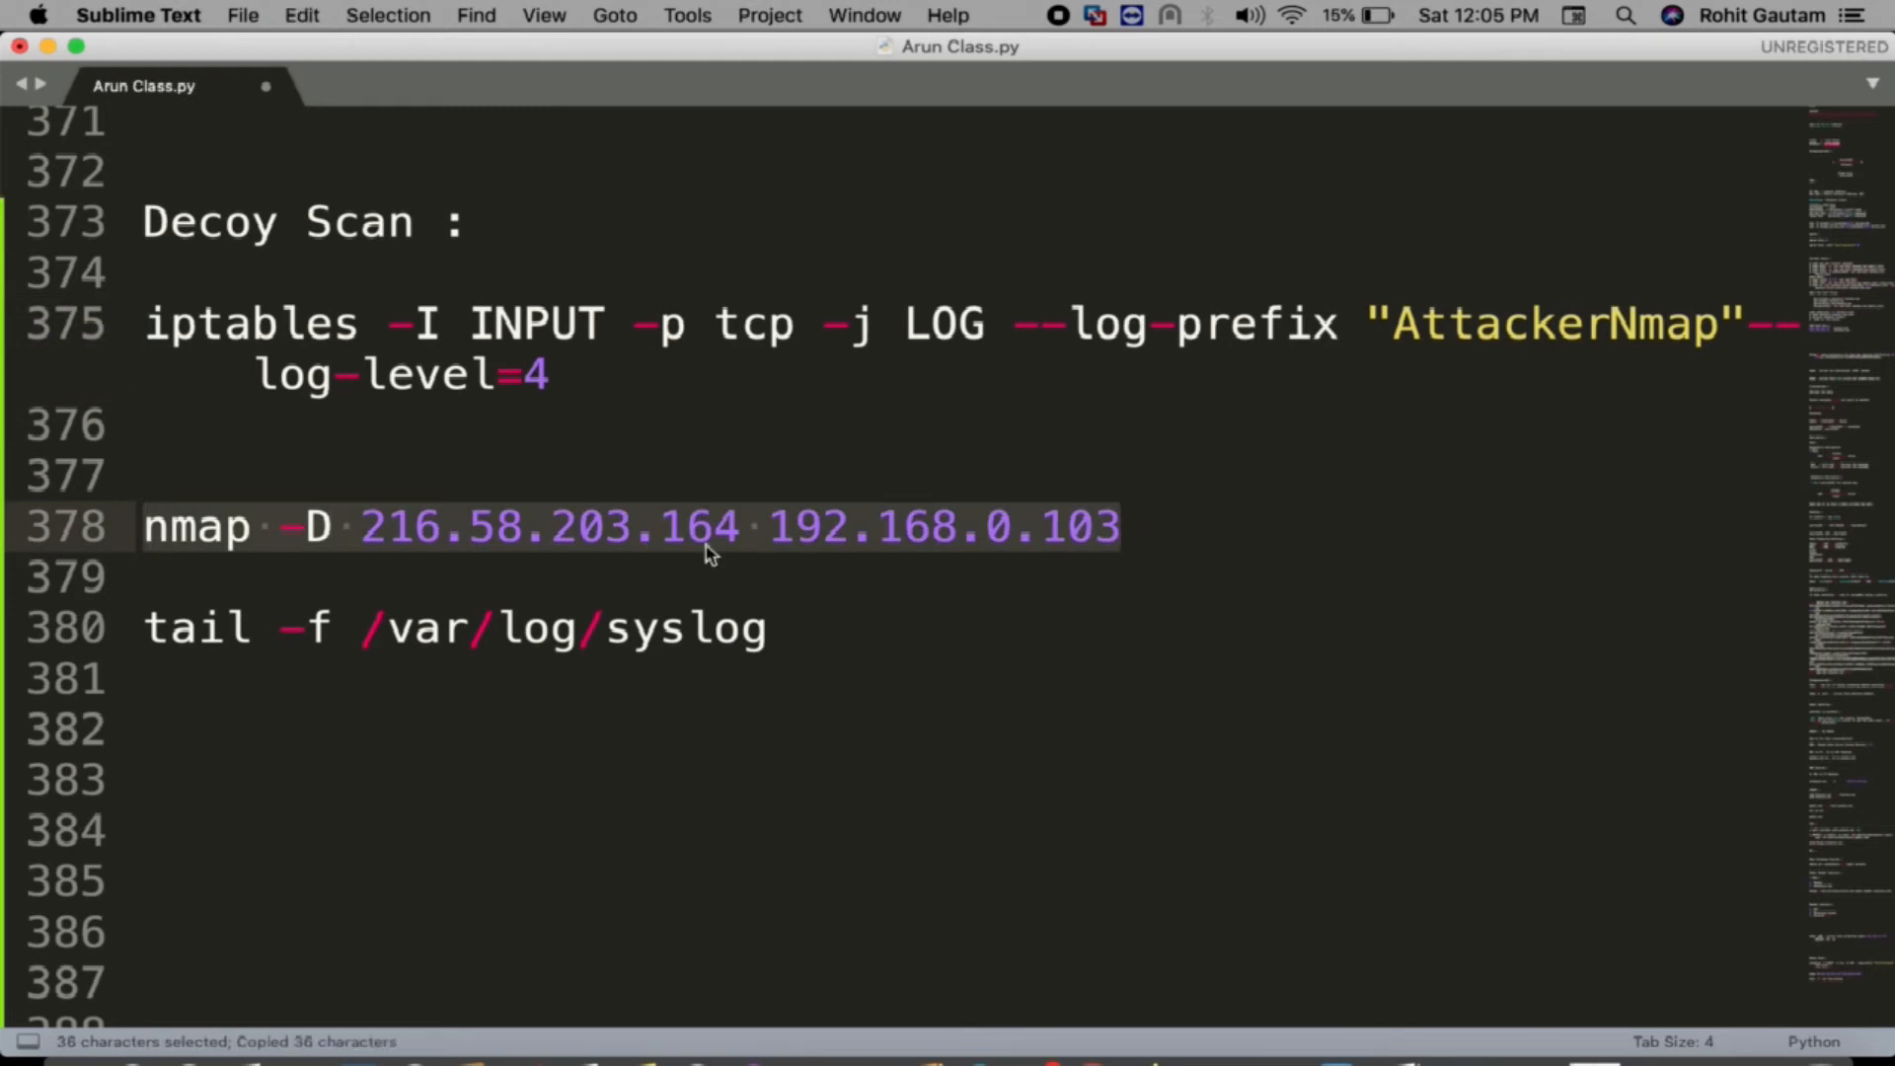
Copy the decoy scan command 'nmap -D 216.58.203.164 192.168.0.103' from the notes.
click(822, 526)
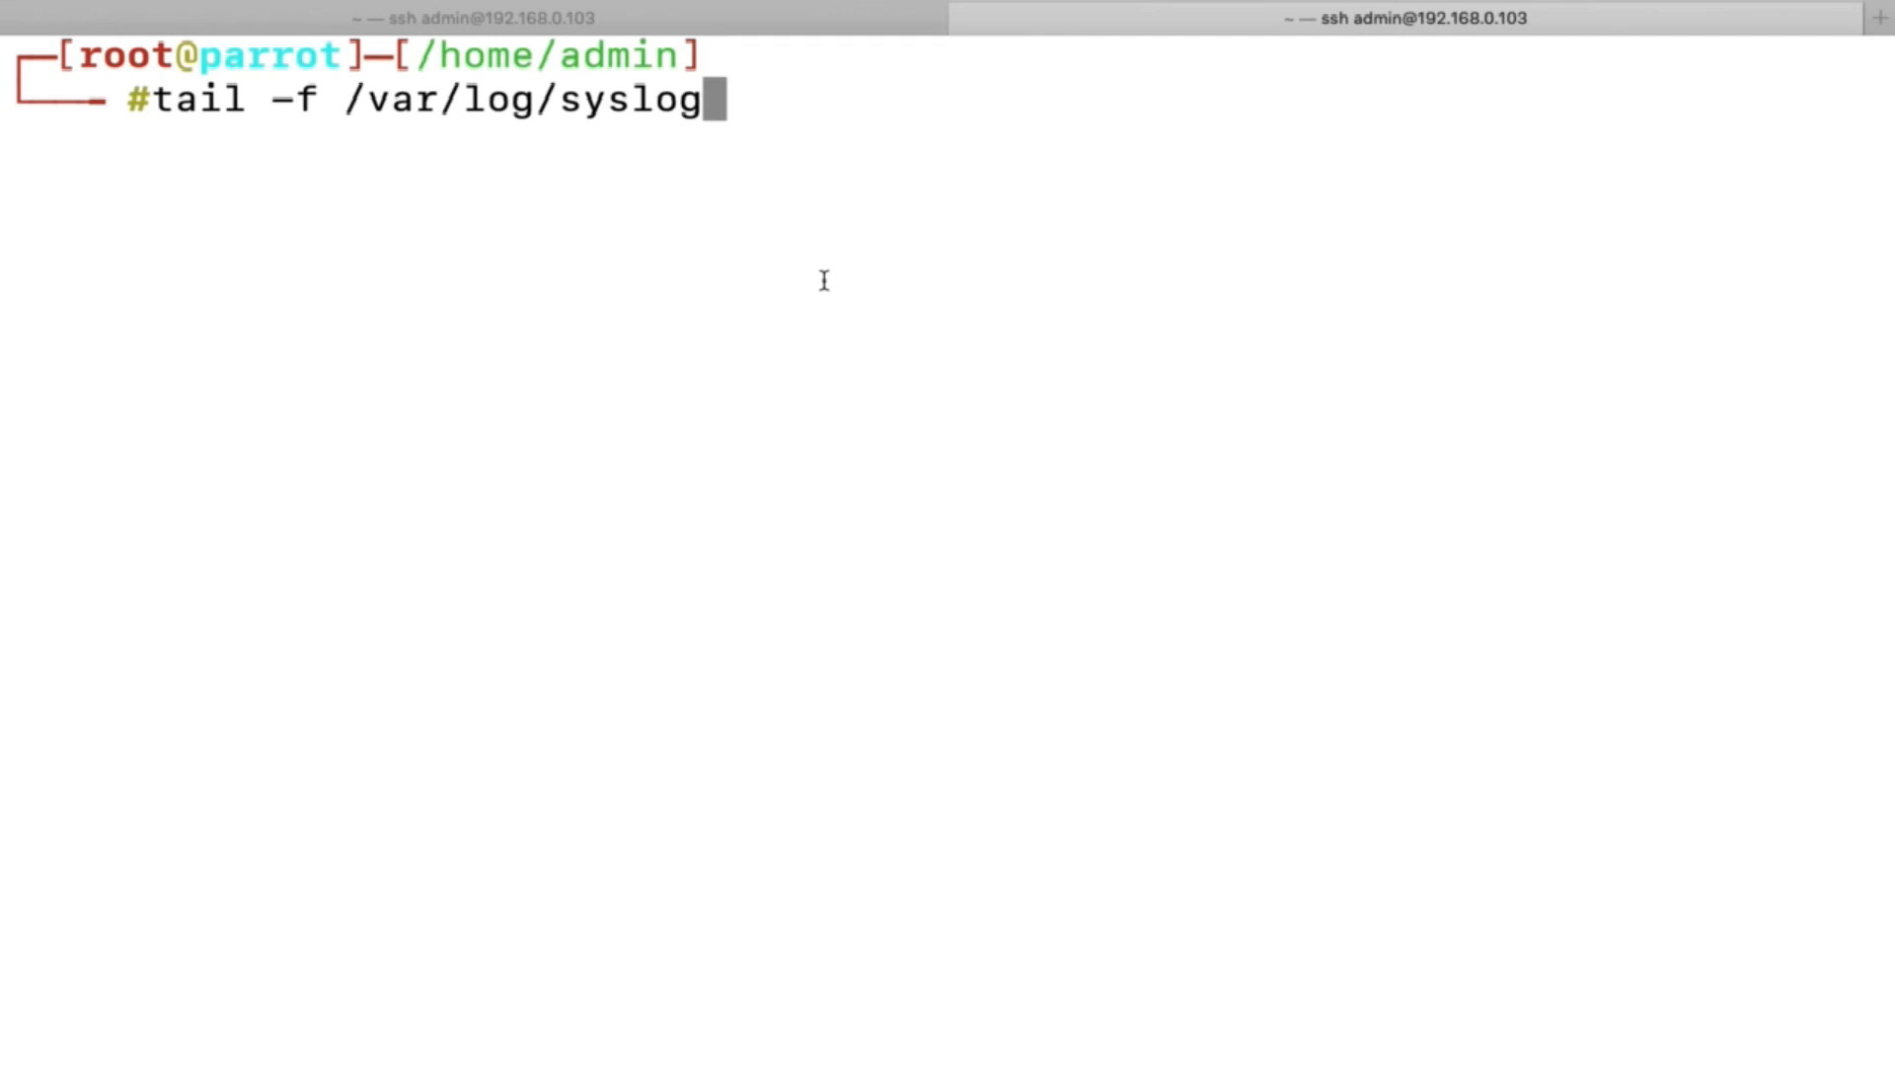
Add '| gre' to the terminal command and select a word in the terminal output.
text(| gre)
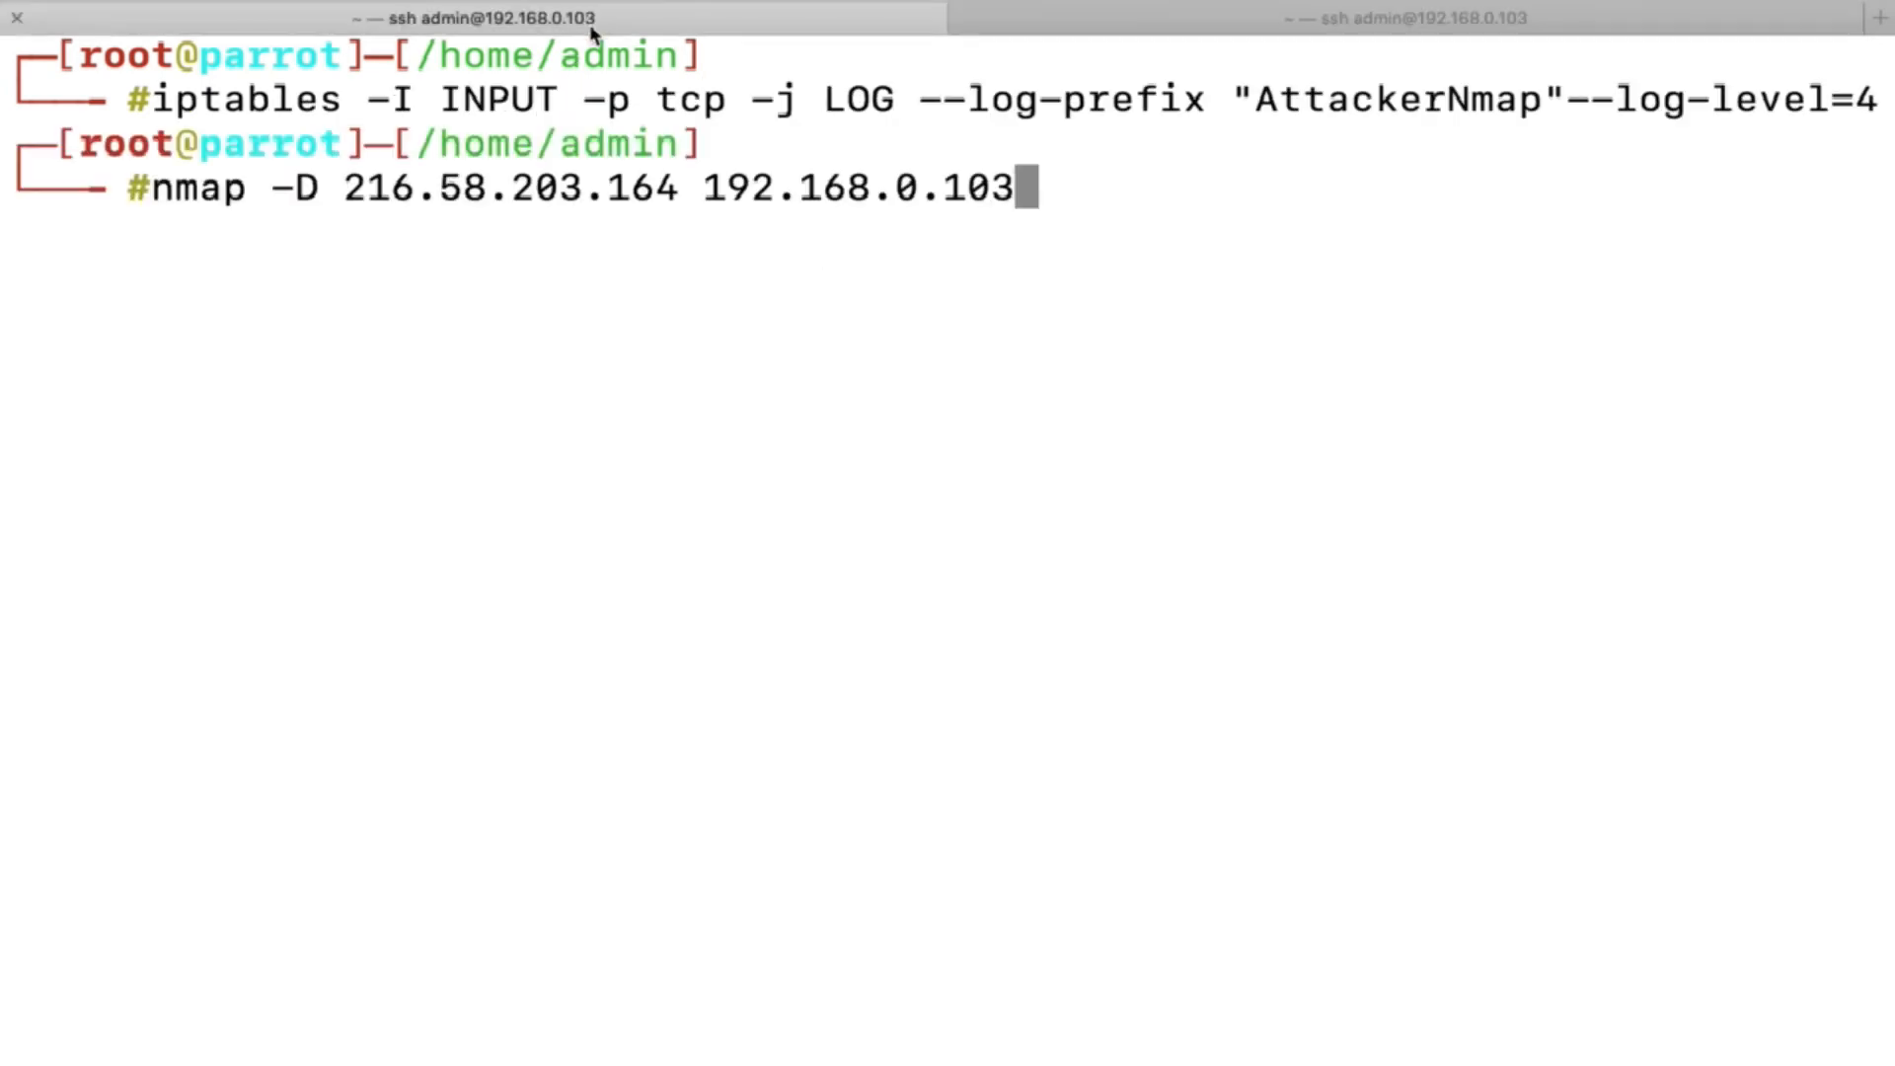
double_click(507, 187)
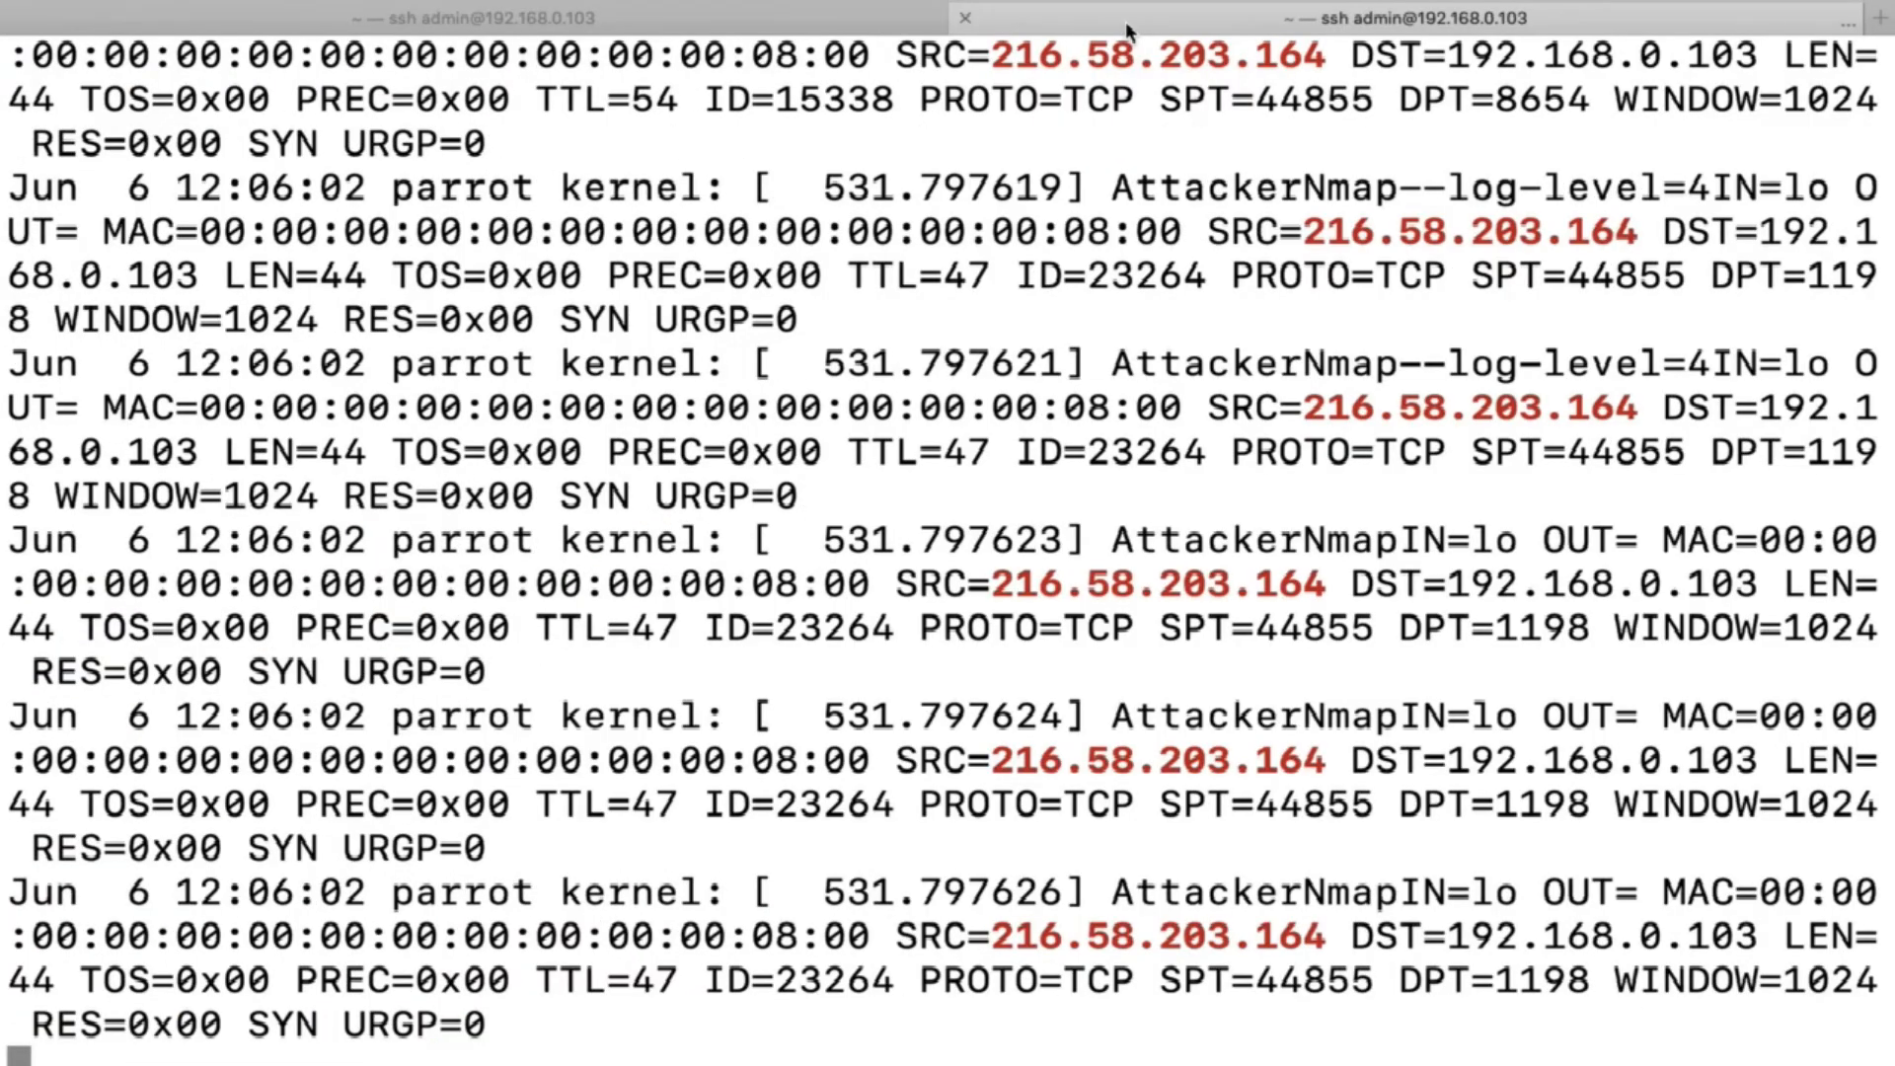
mouse_move(1051, 472)
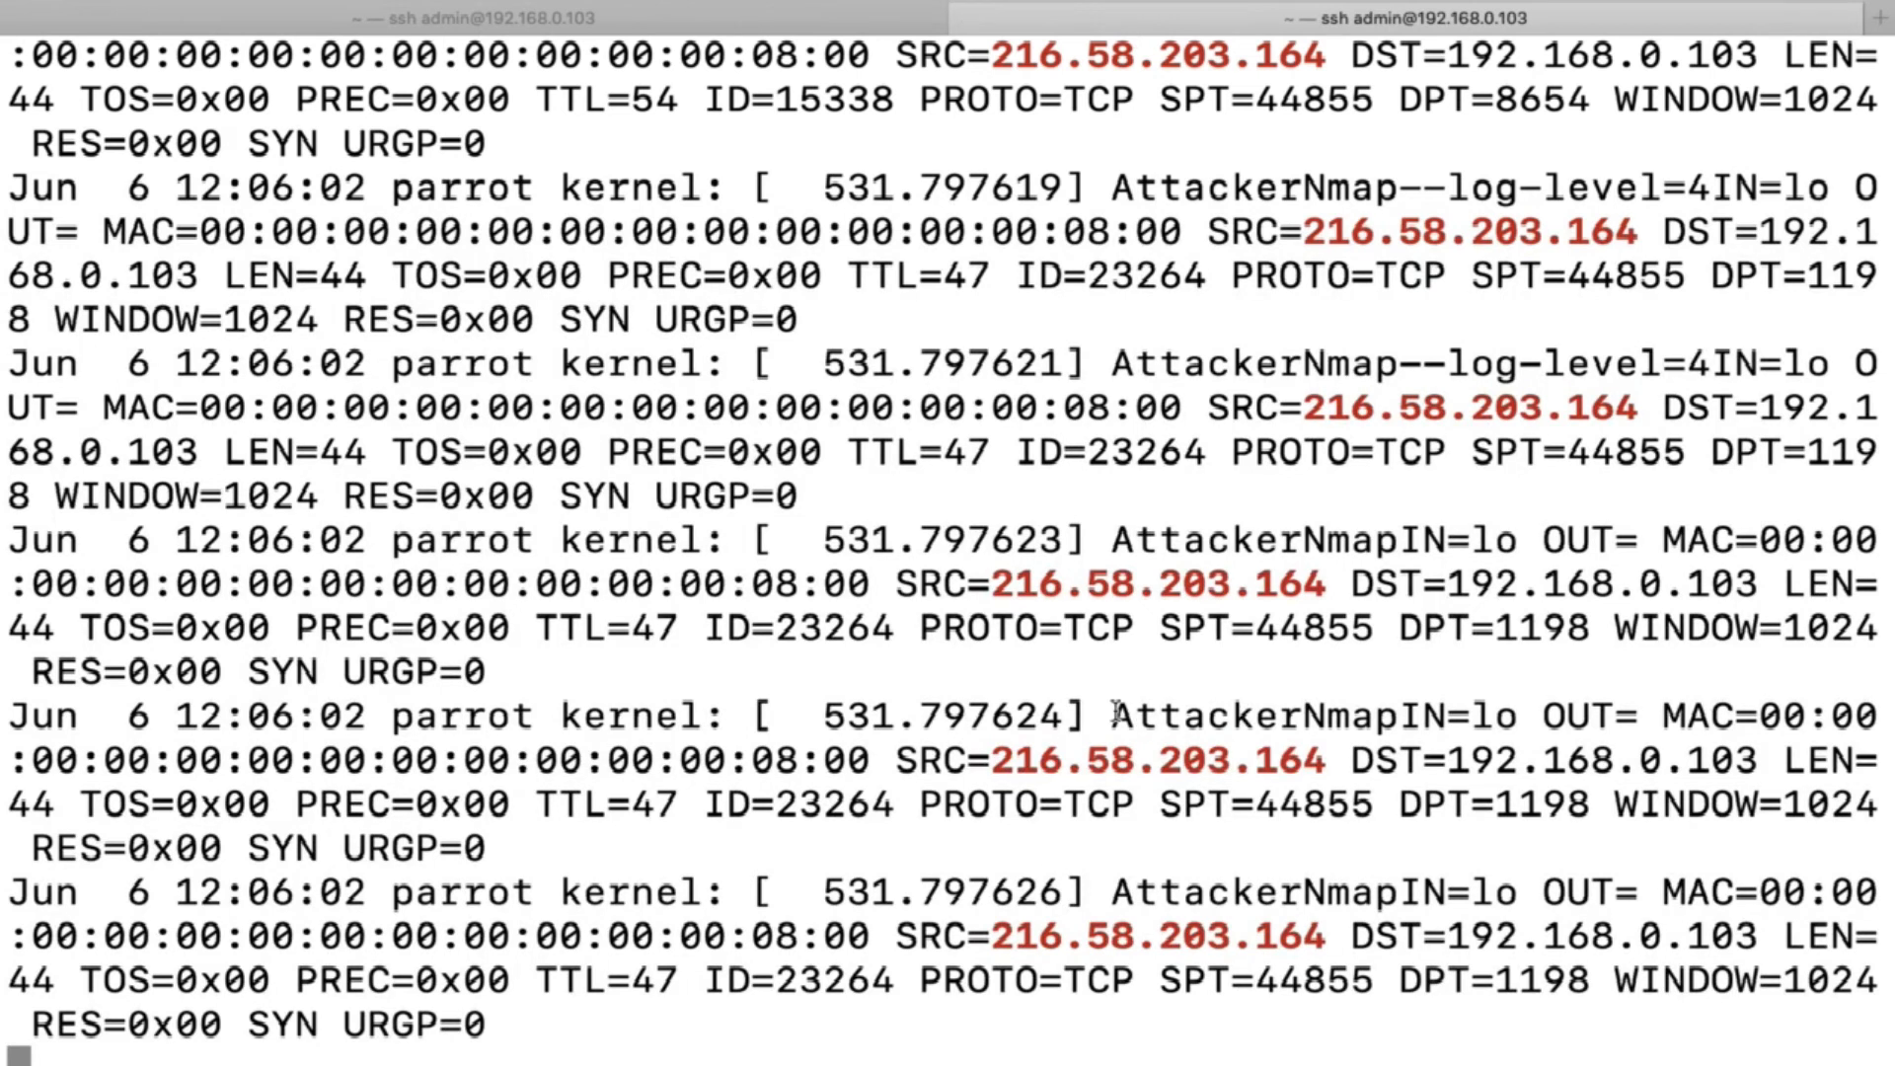
Highlight the AttackerNmap prefix in a syslog entry from decoy source 216.58.203.164.
double_click(1274, 714)
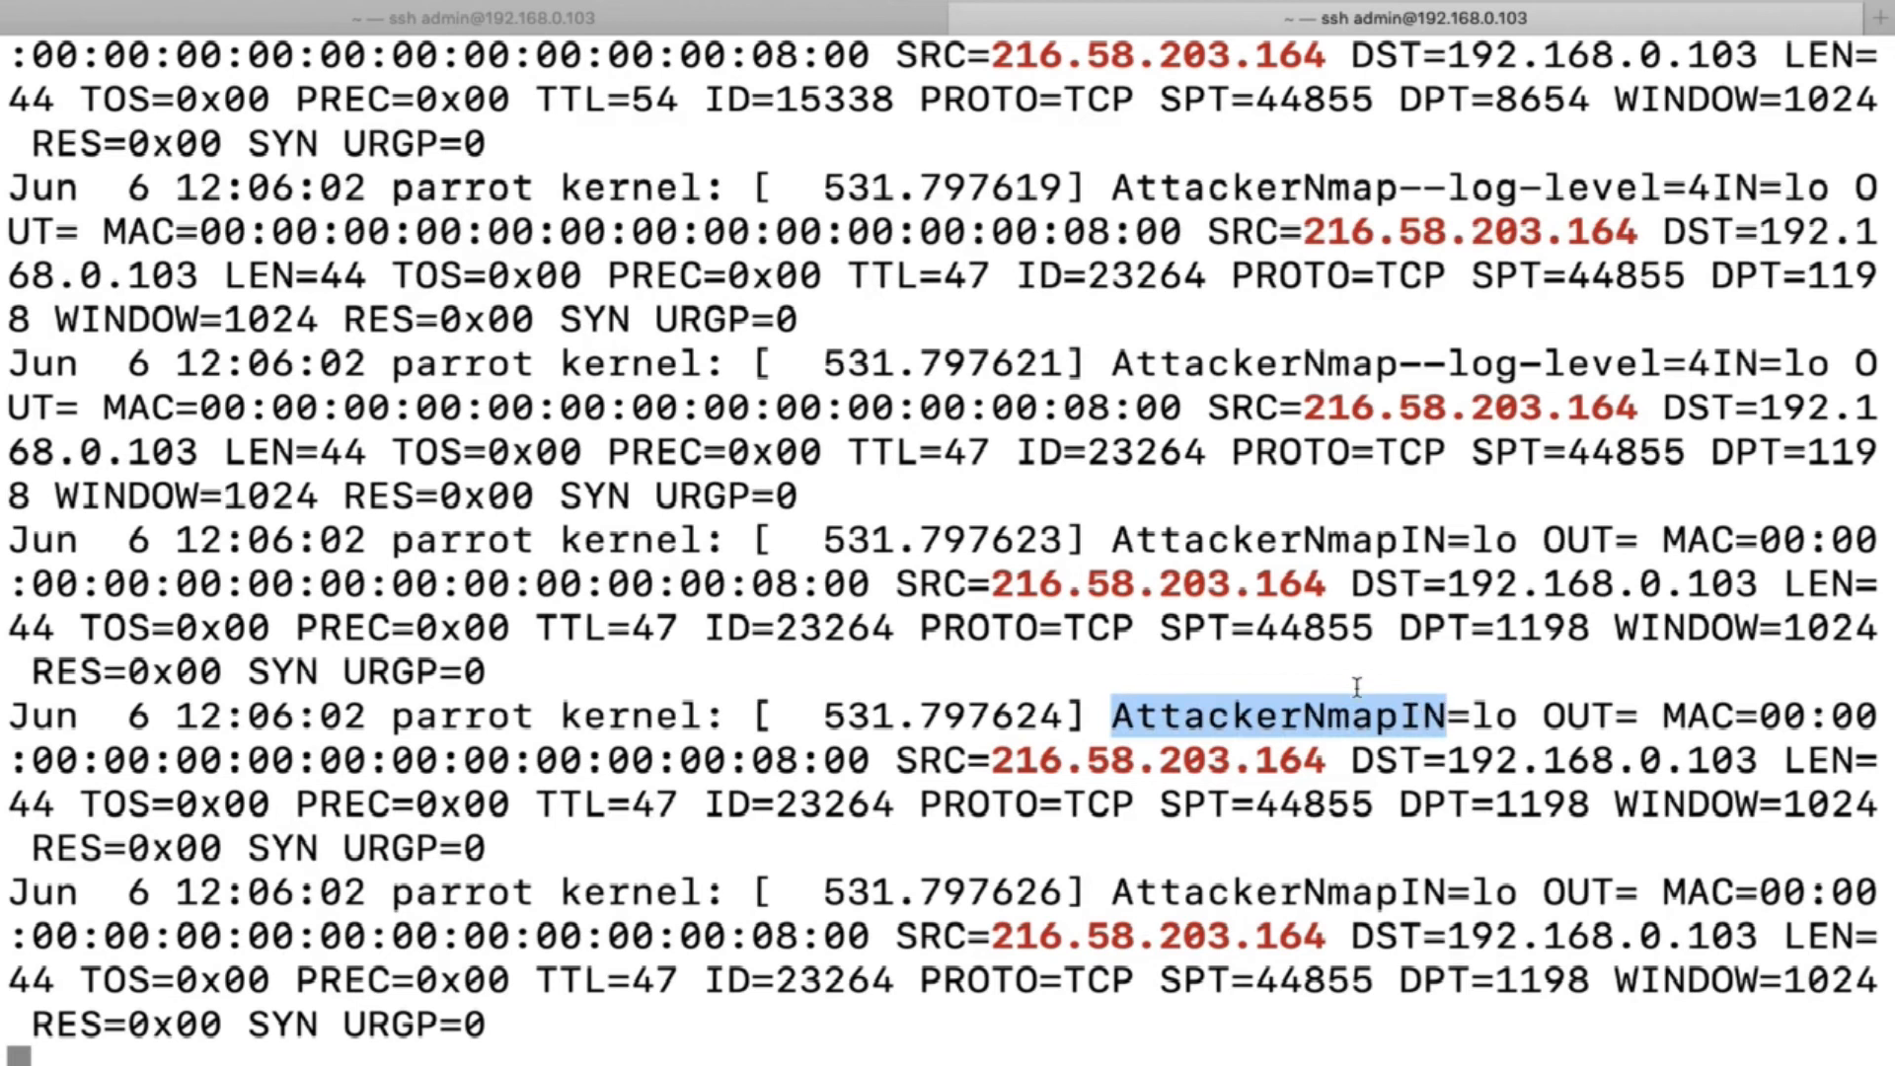